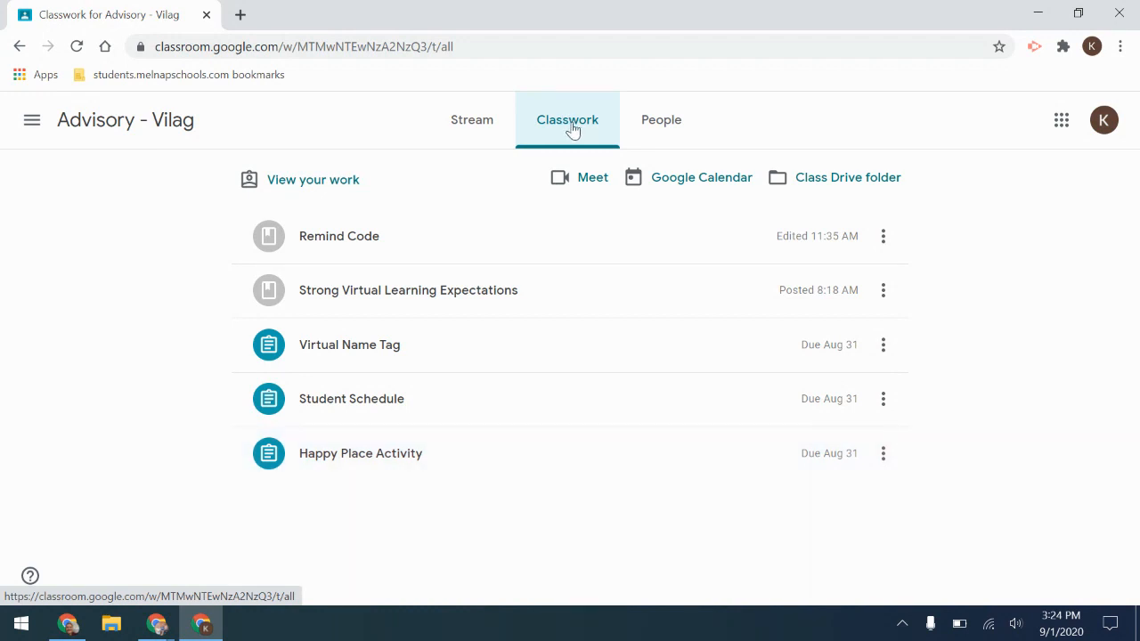
mouse_move(383, 374)
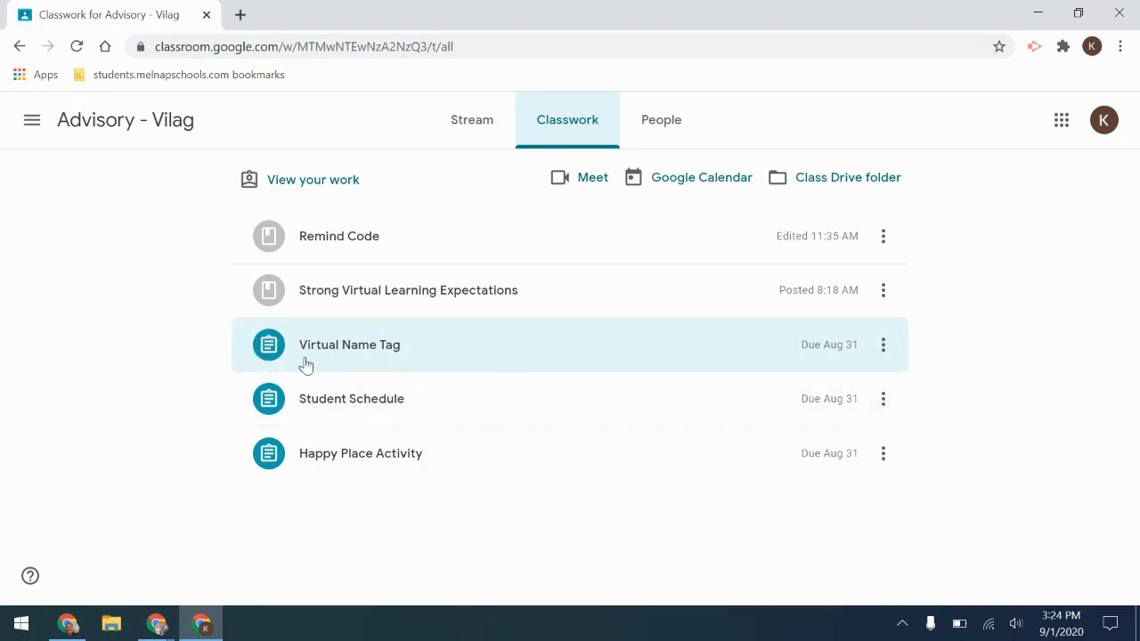
mouse_move(313, 367)
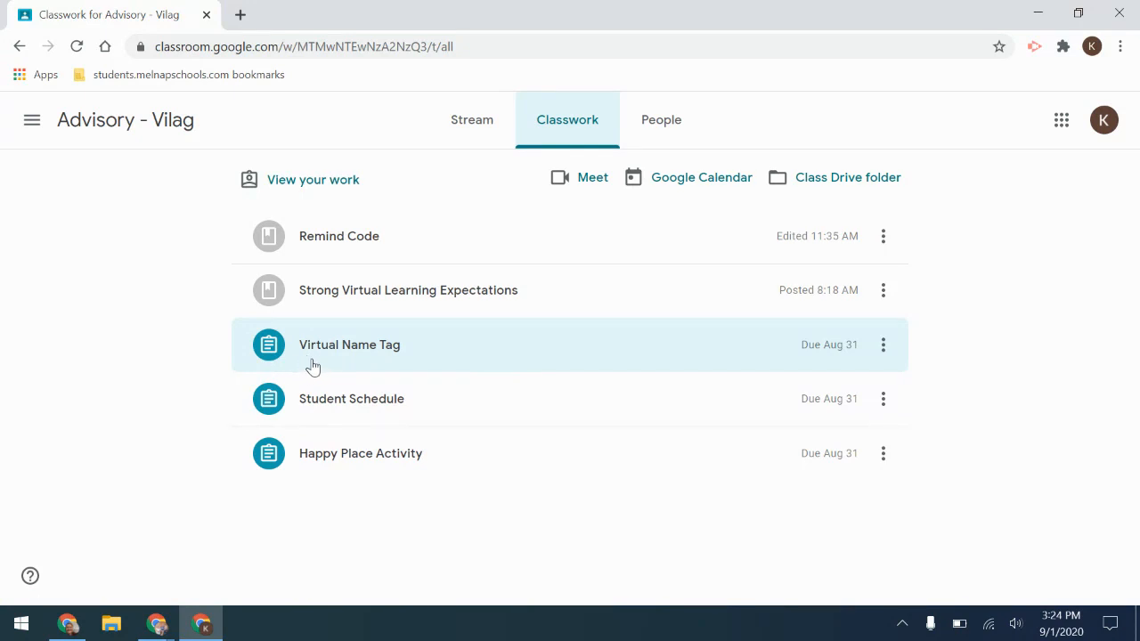
mouse_move(566, 355)
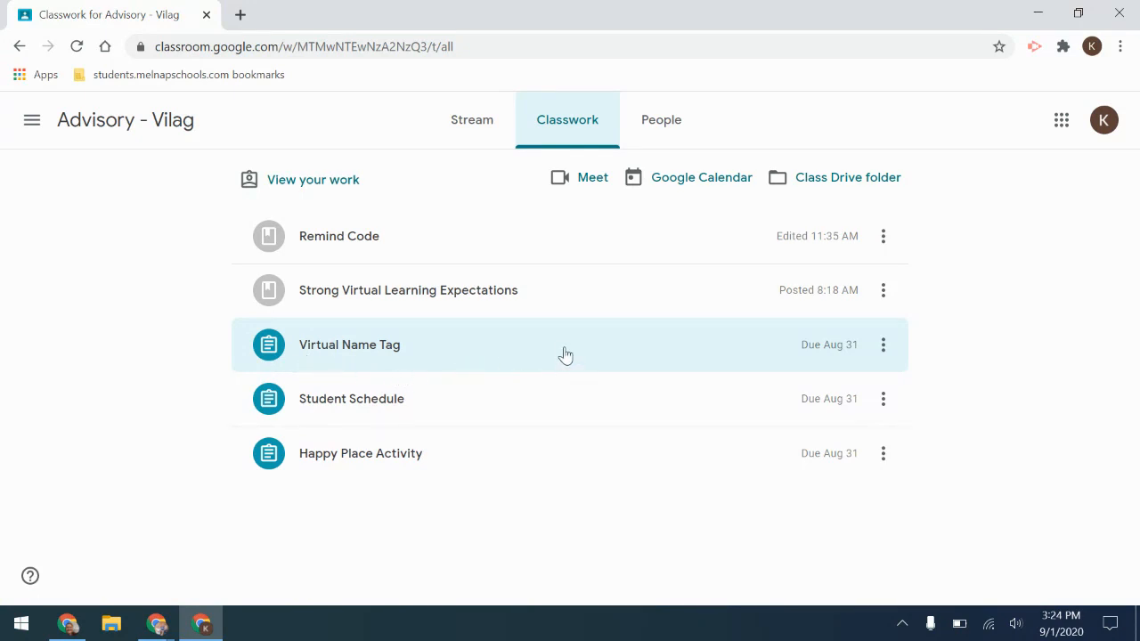
Expand the Virtual Name Tag row to show its instructions, Missing status and Slides attachment.
left_click(349, 346)
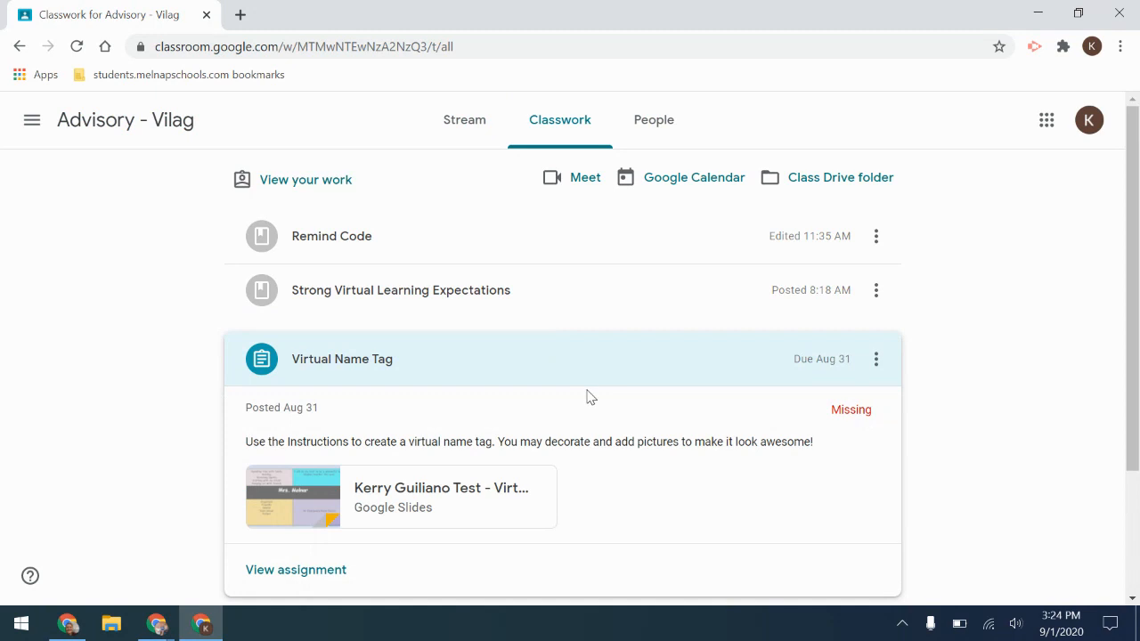
mouse_move(295, 570)
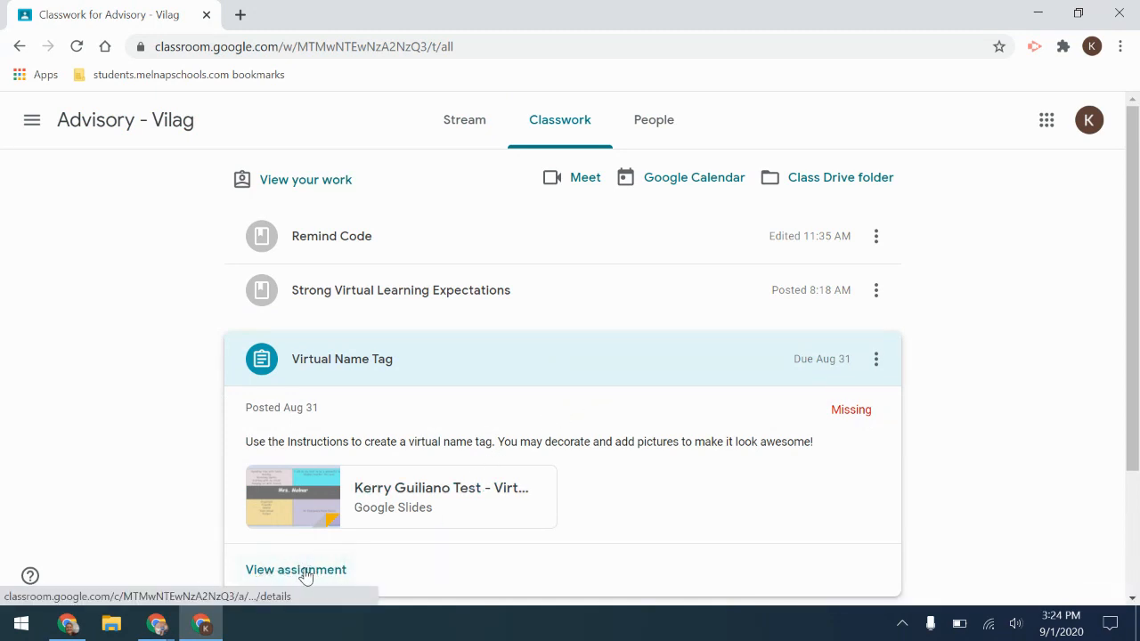
View the full Virtual Name Tag assignment page with its Your work panel.
left_click(296, 570)
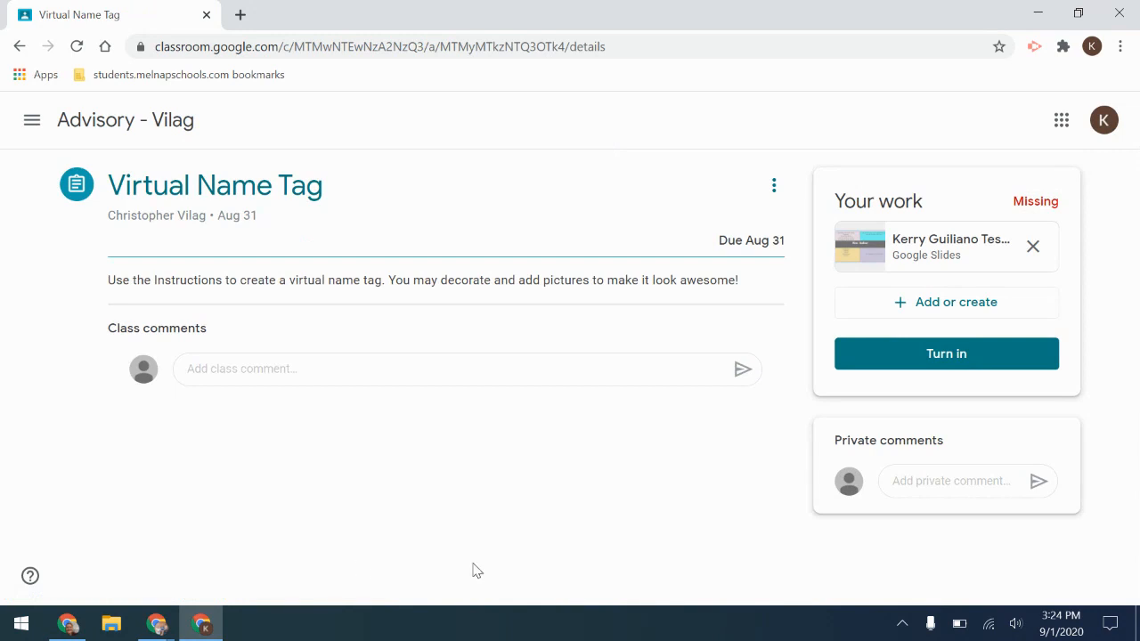
mouse_move(350, 285)
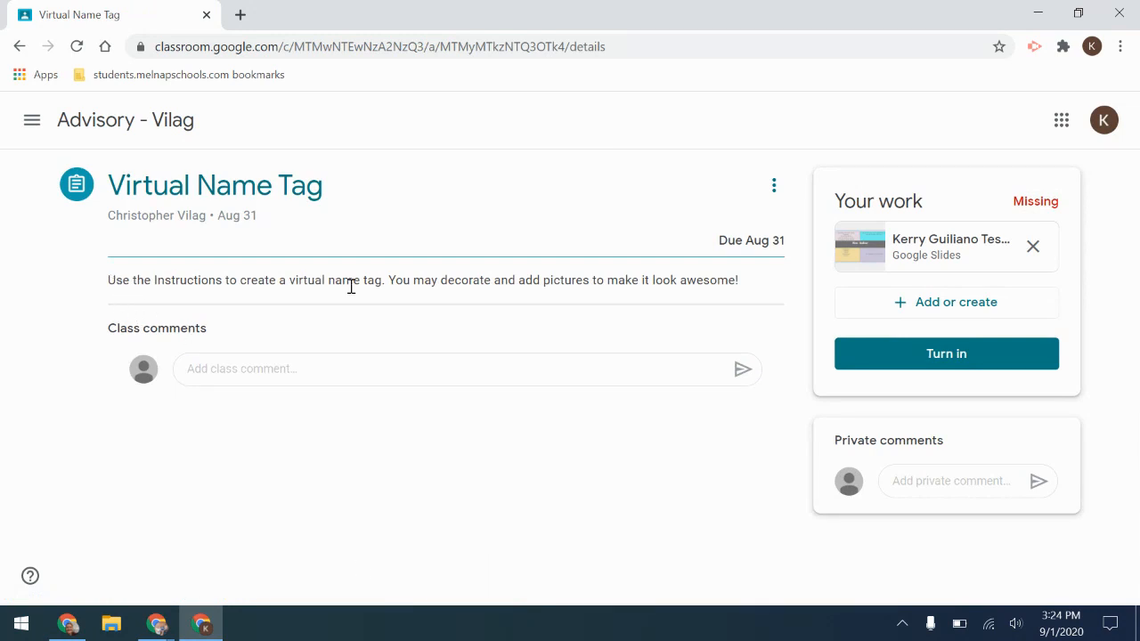
mouse_move(757, 300)
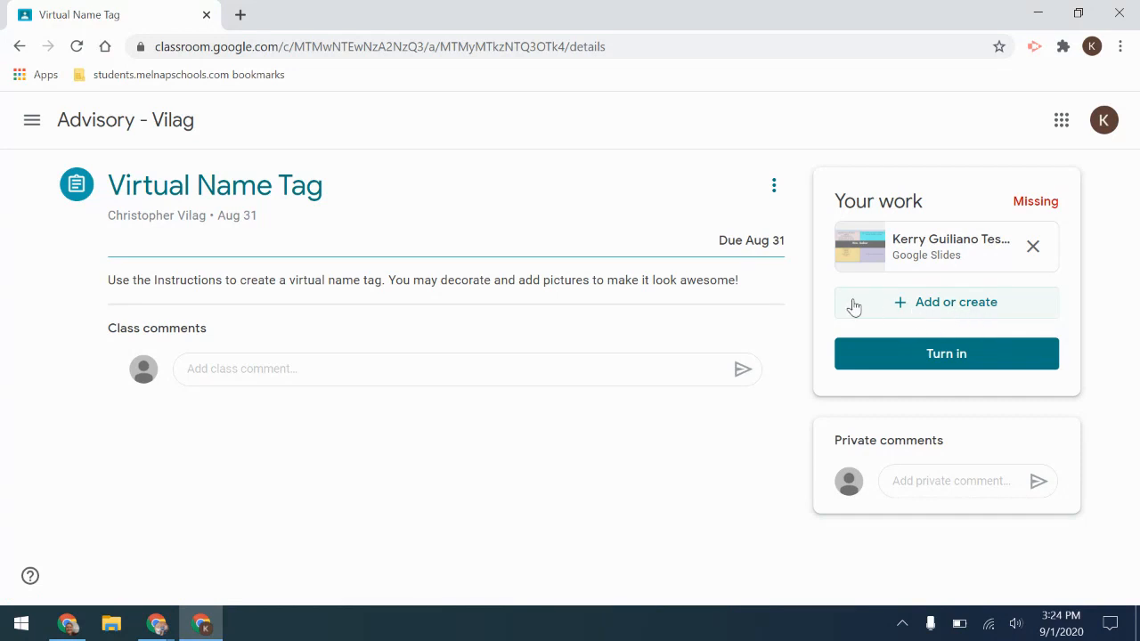
mouse_move(951, 310)
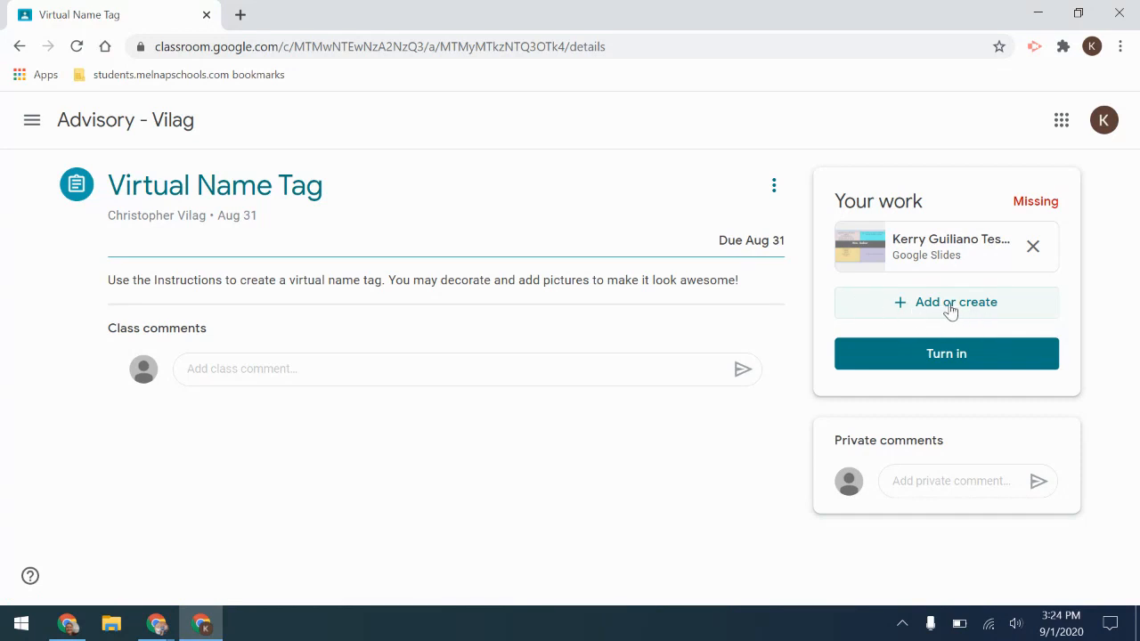
mouse_move(951, 239)
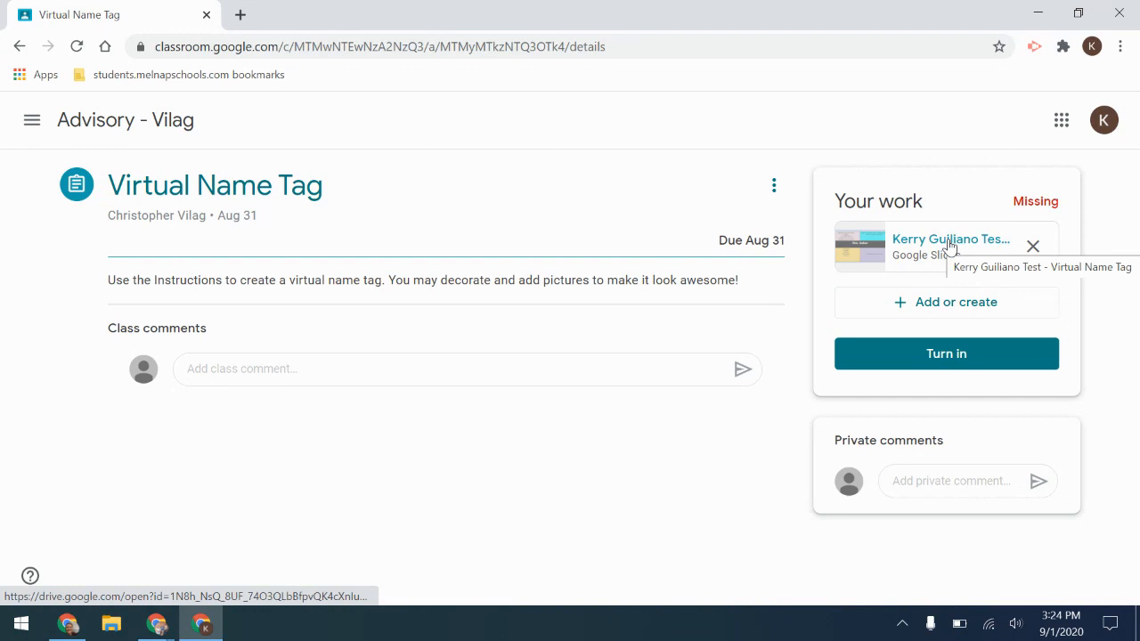
In the attached name tag slides, replace slide 3's 'Your Name' placeholder with 'Mrs. Guiliano'.
left_click(951, 239)
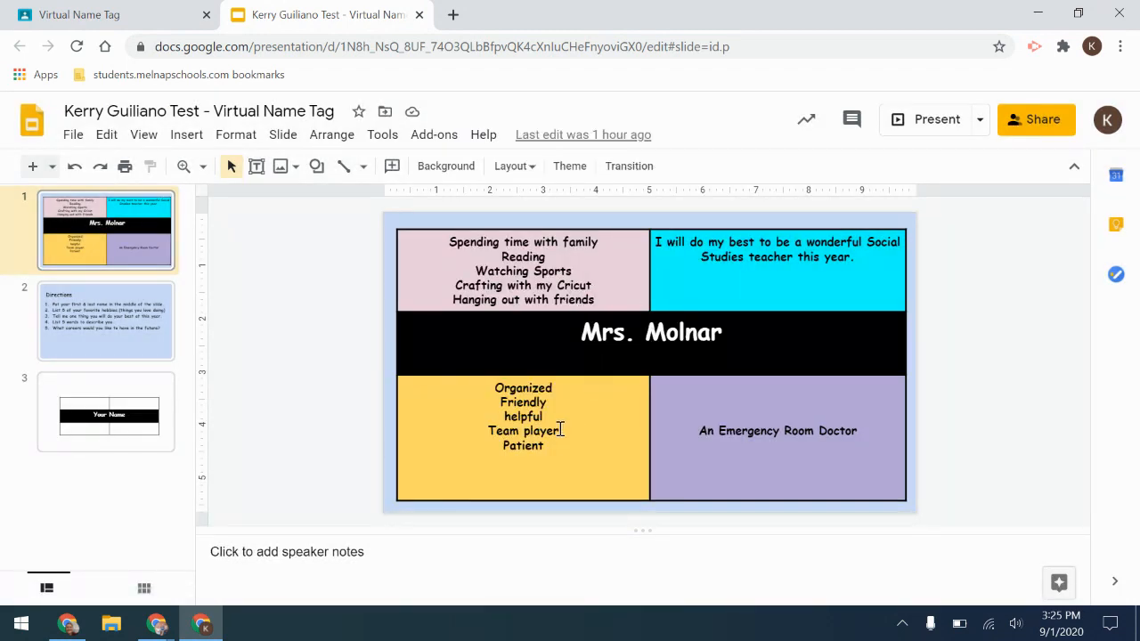
left_click(776, 429)
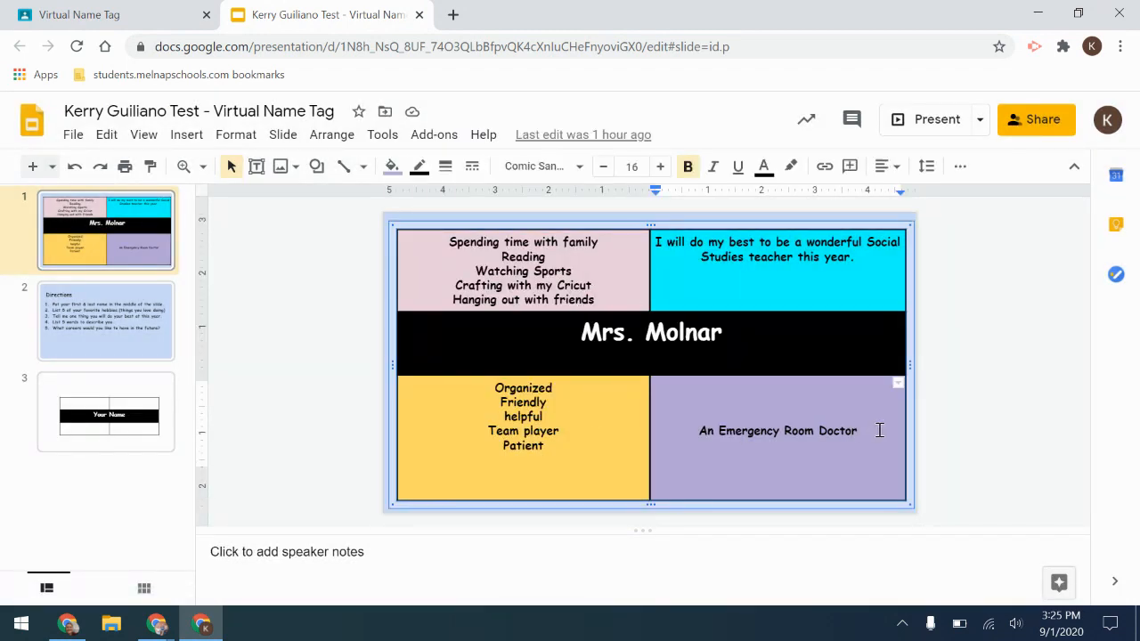
left_click(107, 411)
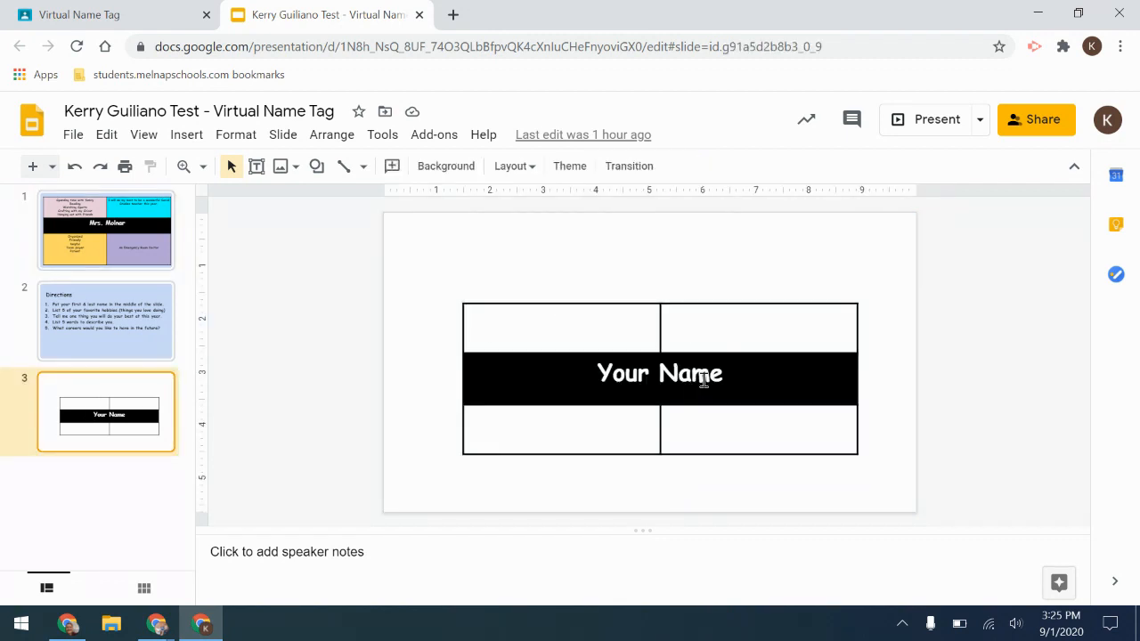
type("Mrs. Guiliano")
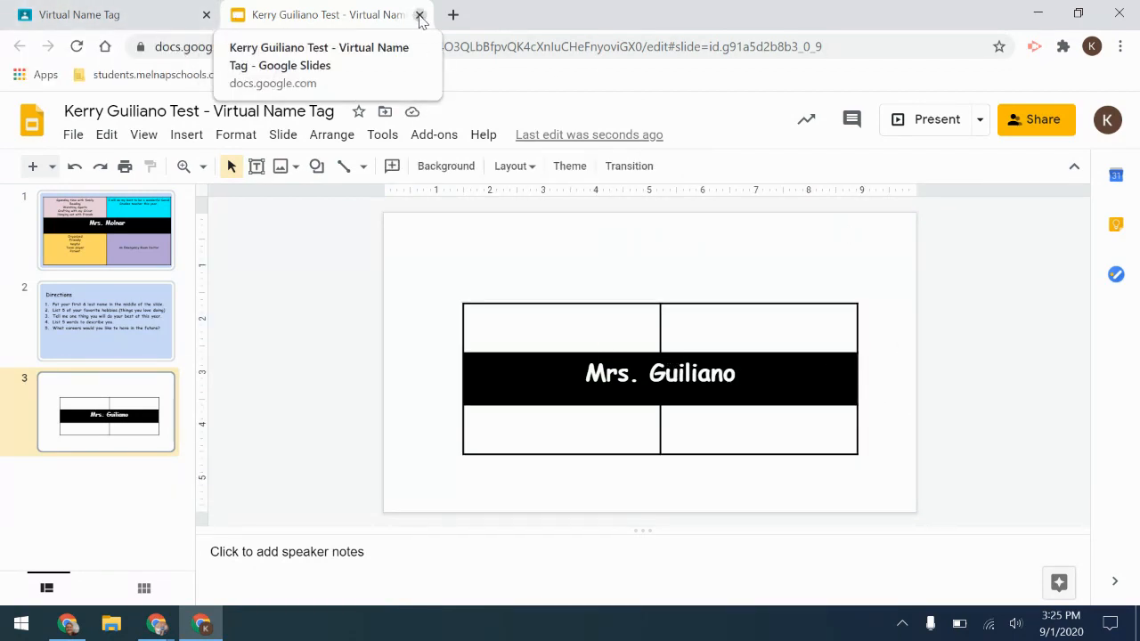
Close the presentation and turn in Virtual Name Tag, confirming so it shows Turned in late.
left_click(421, 14)
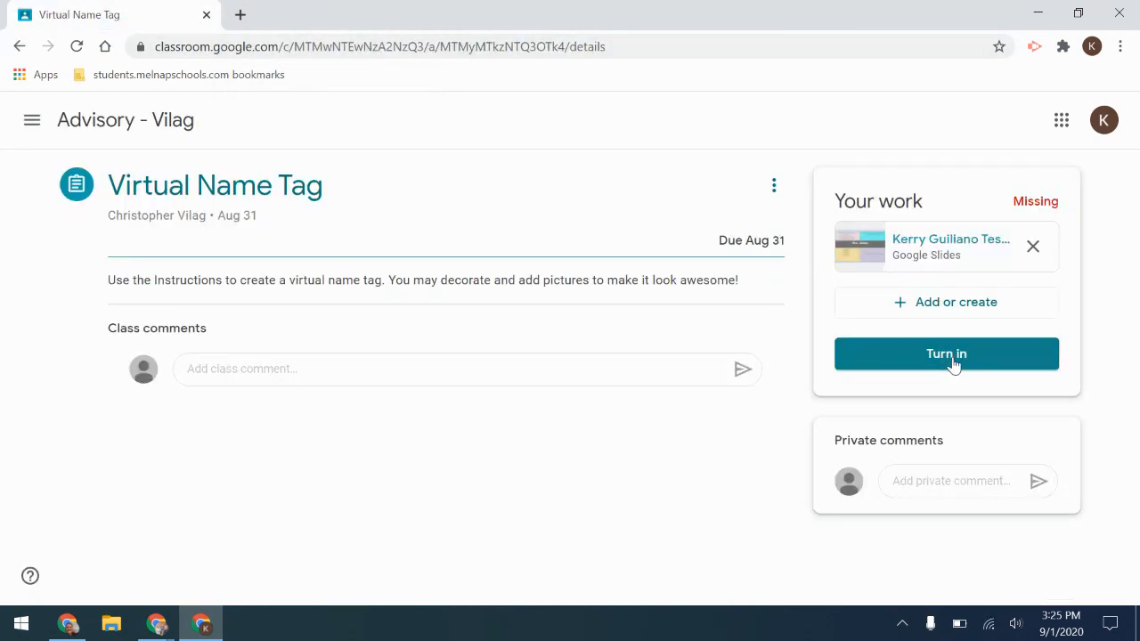
left_click(945, 353)
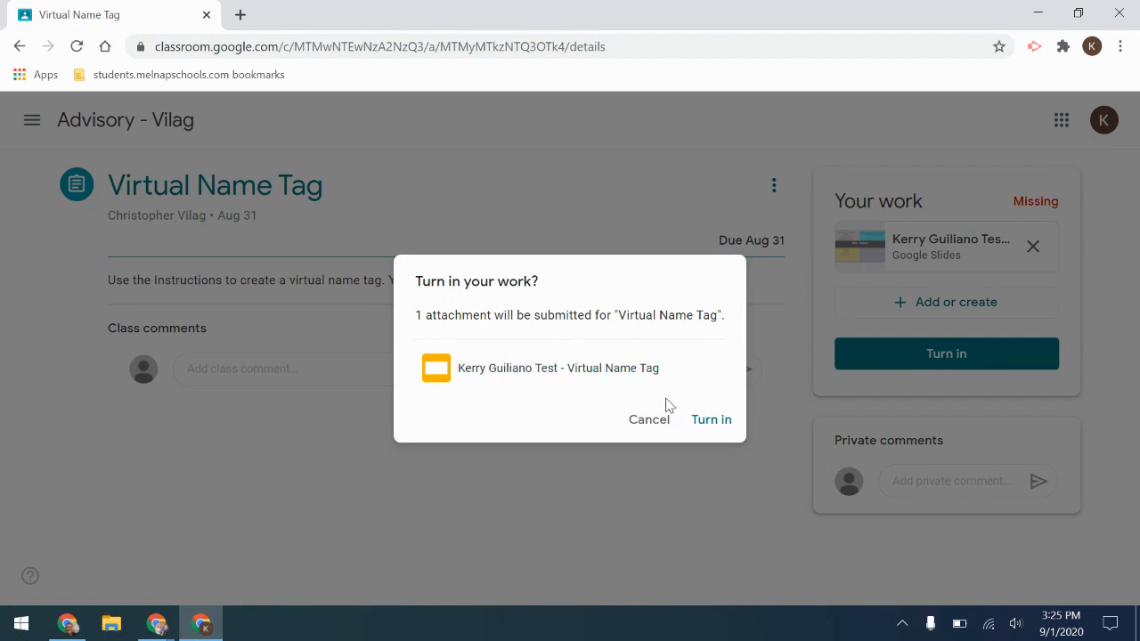
left_click(710, 420)
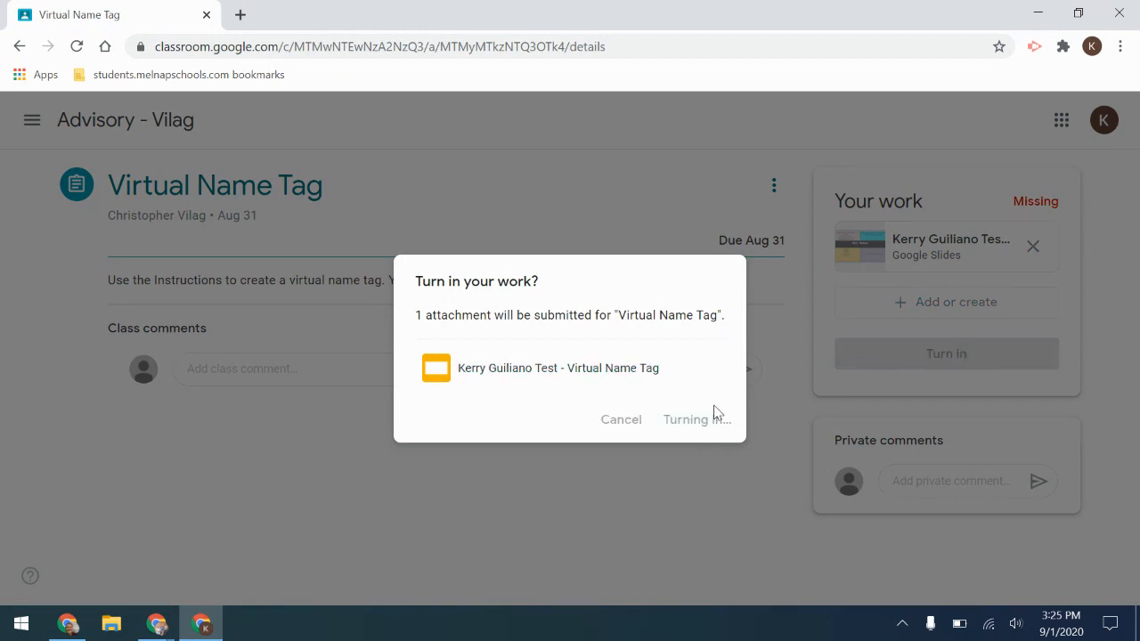
left_click(684, 420)
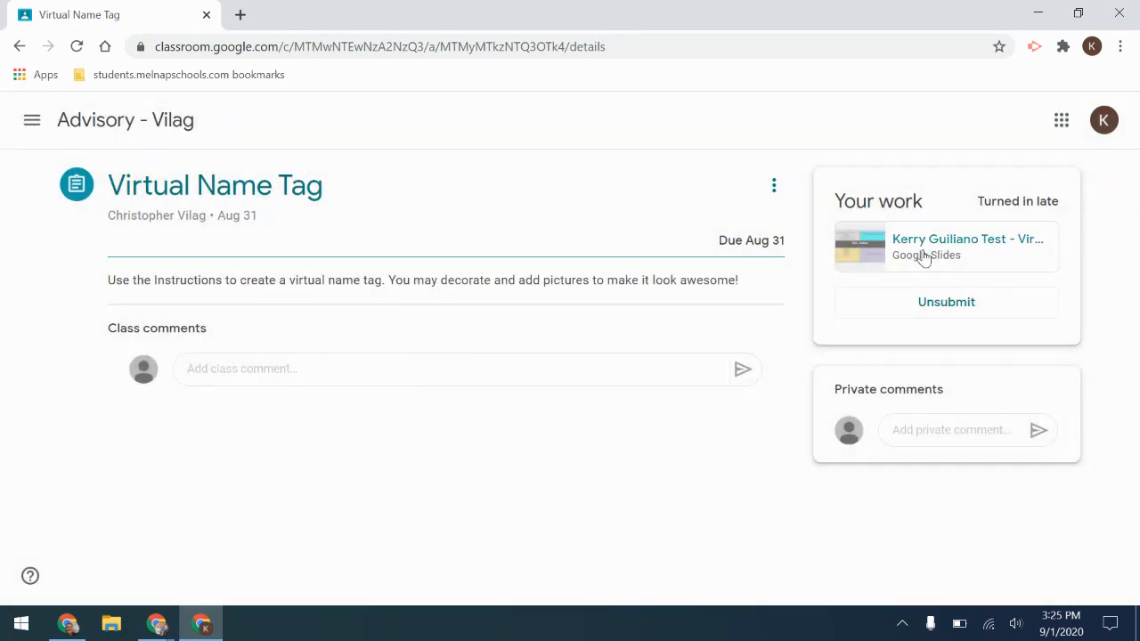
mouse_move(969, 238)
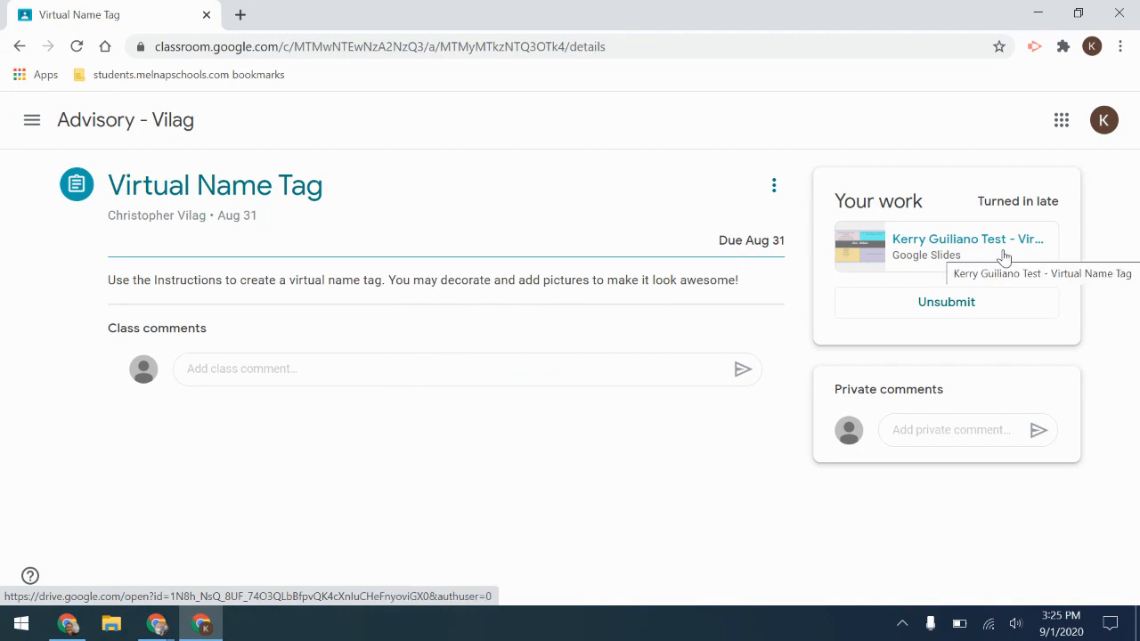
Back on the Advisory Classwork list, check Virtual Name Tag's status, then expand Student Schedule, still Missing.
left_click(125, 119)
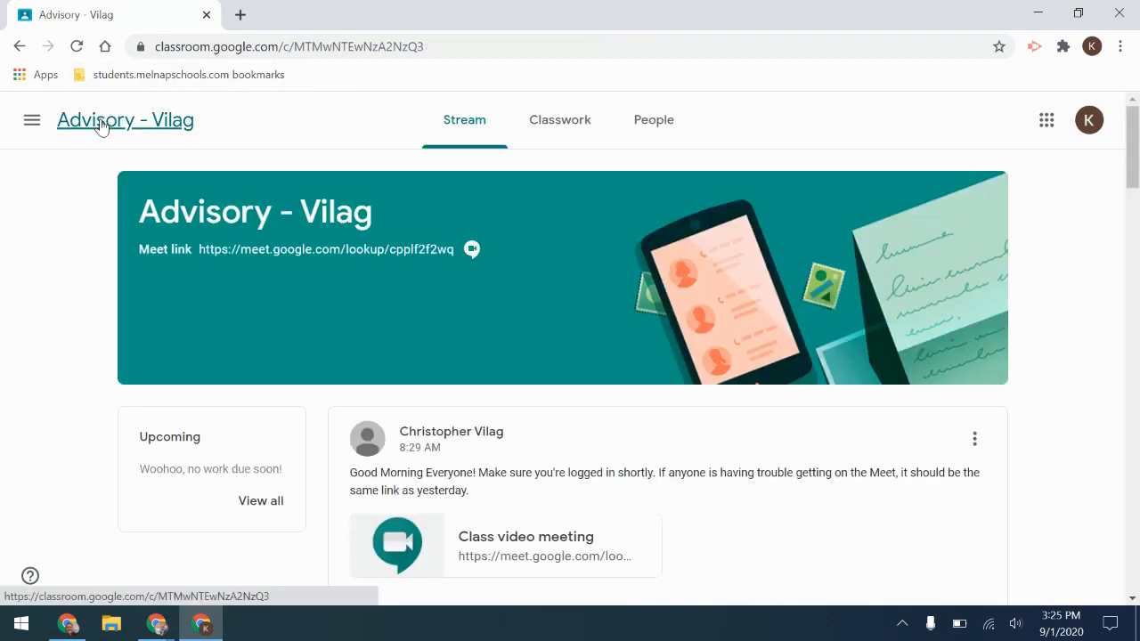
left_click(559, 119)
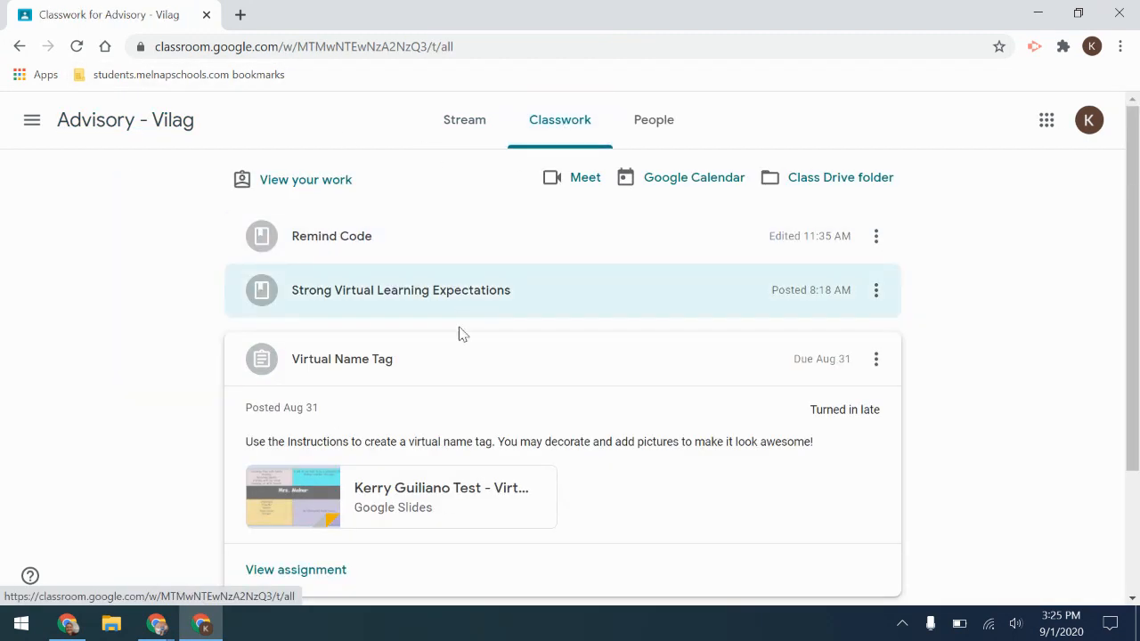
left_click(341, 360)
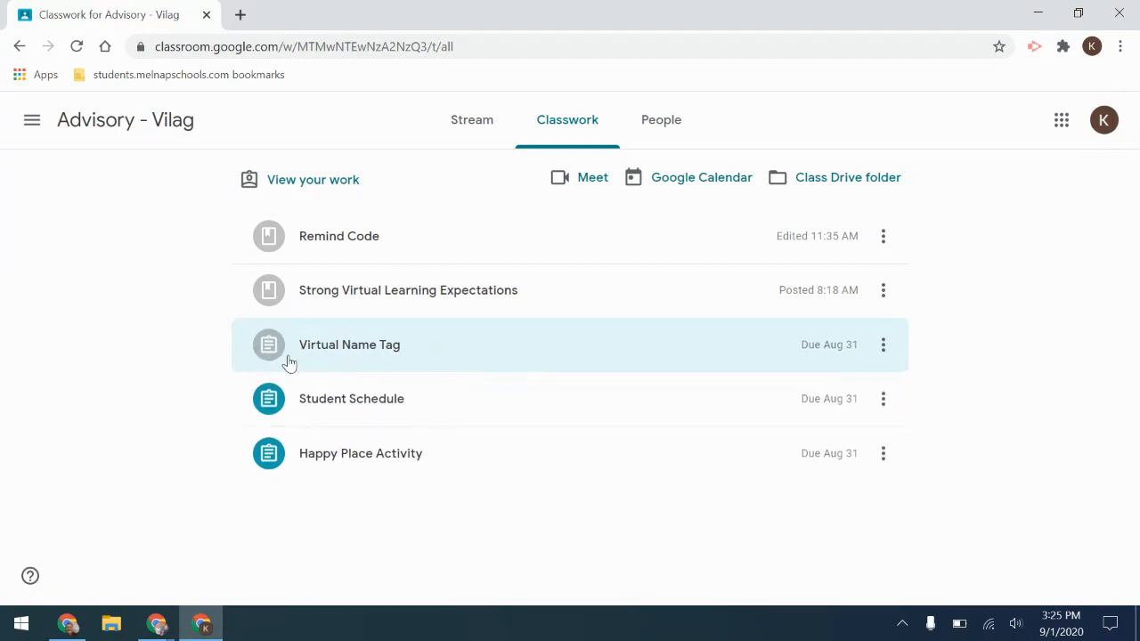
mouse_move(277, 346)
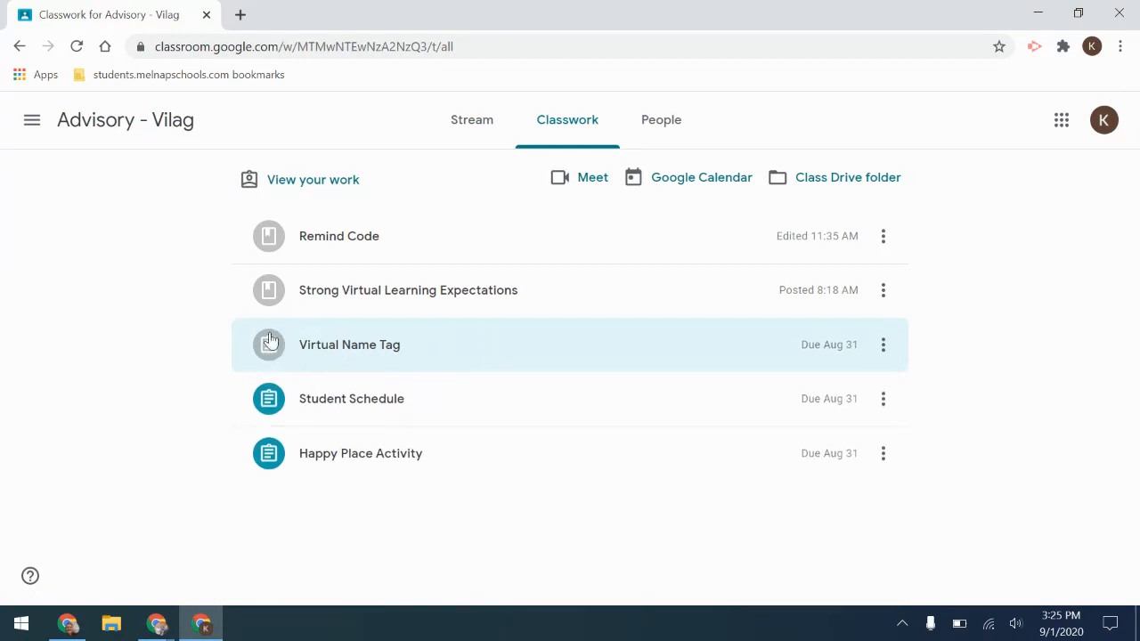
left_click(349, 345)
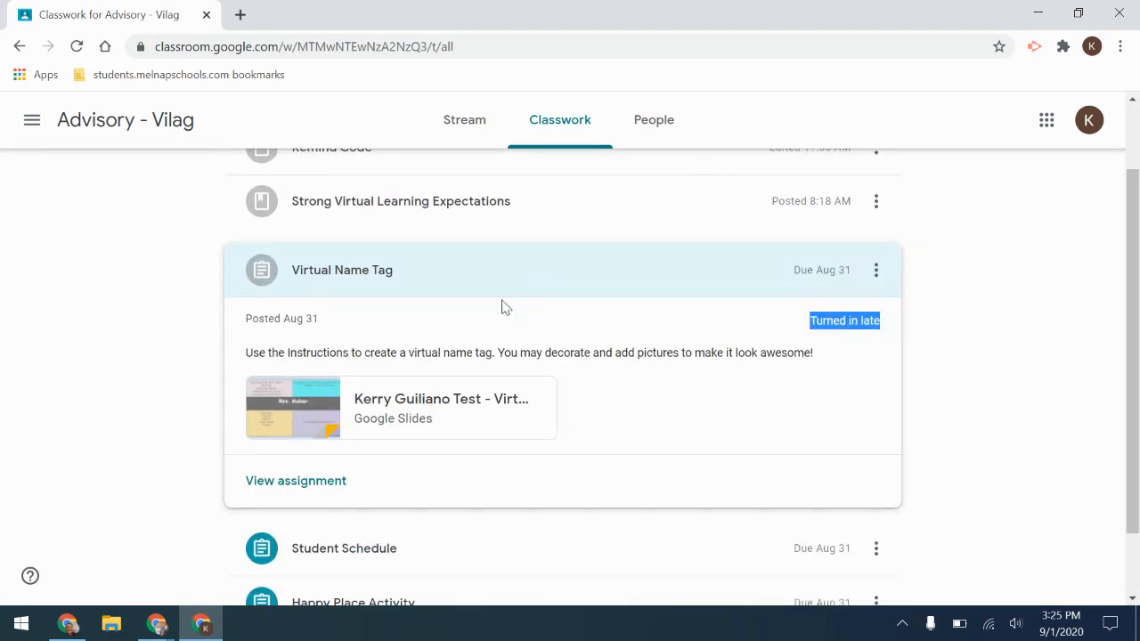
left_click(342, 270)
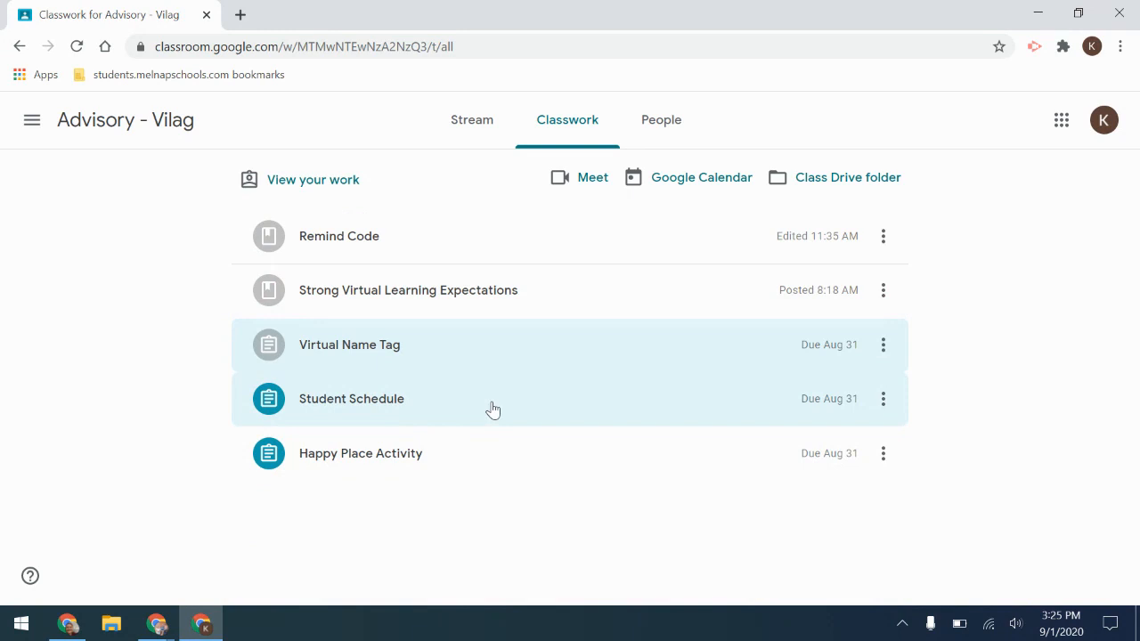
left_click(351, 399)
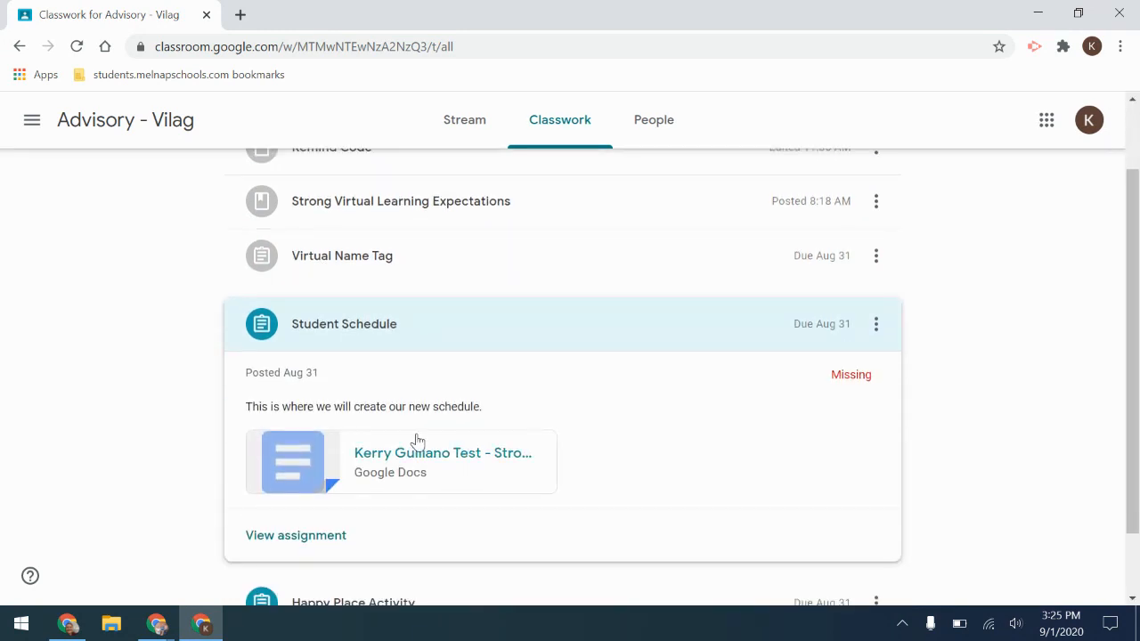
Open the attached Strong Middle School remote instruction schedule document in Google Docs.
left_click(296, 534)
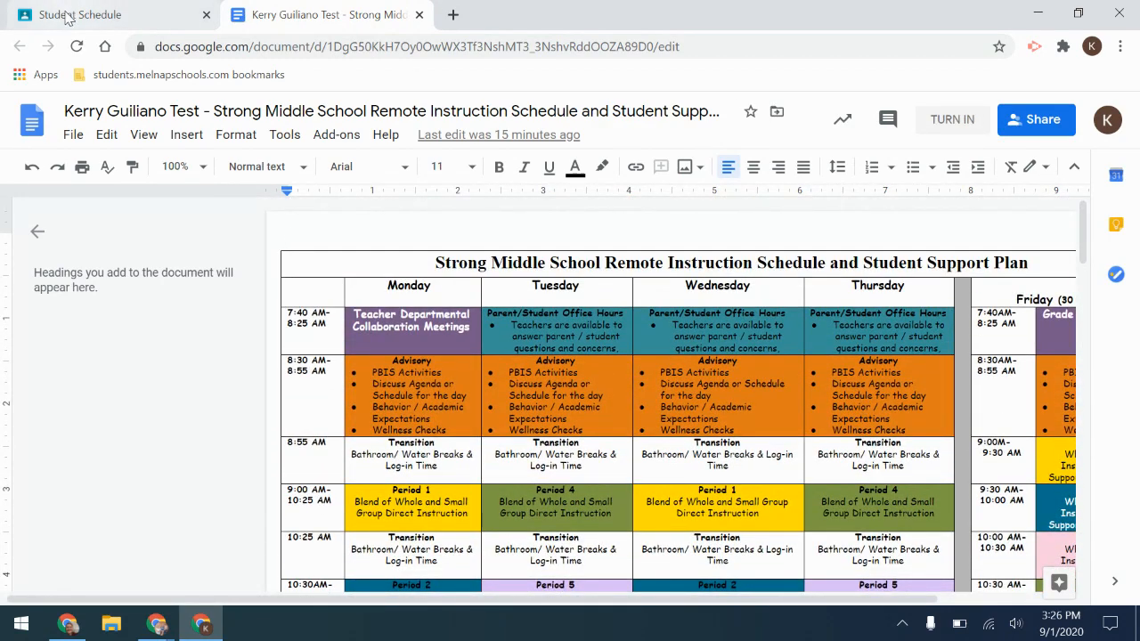
Turn in Student Schedule with confirmation, then return to the Advisory Classwork list showing both assignments greyed out.
left_click(80, 14)
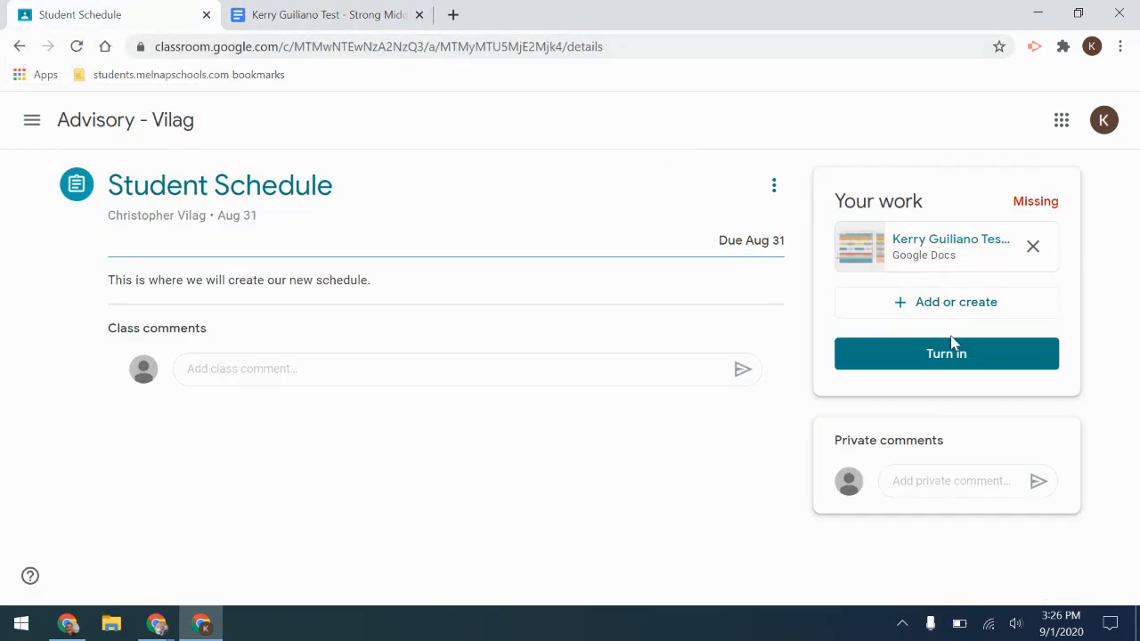
left_click(946, 353)
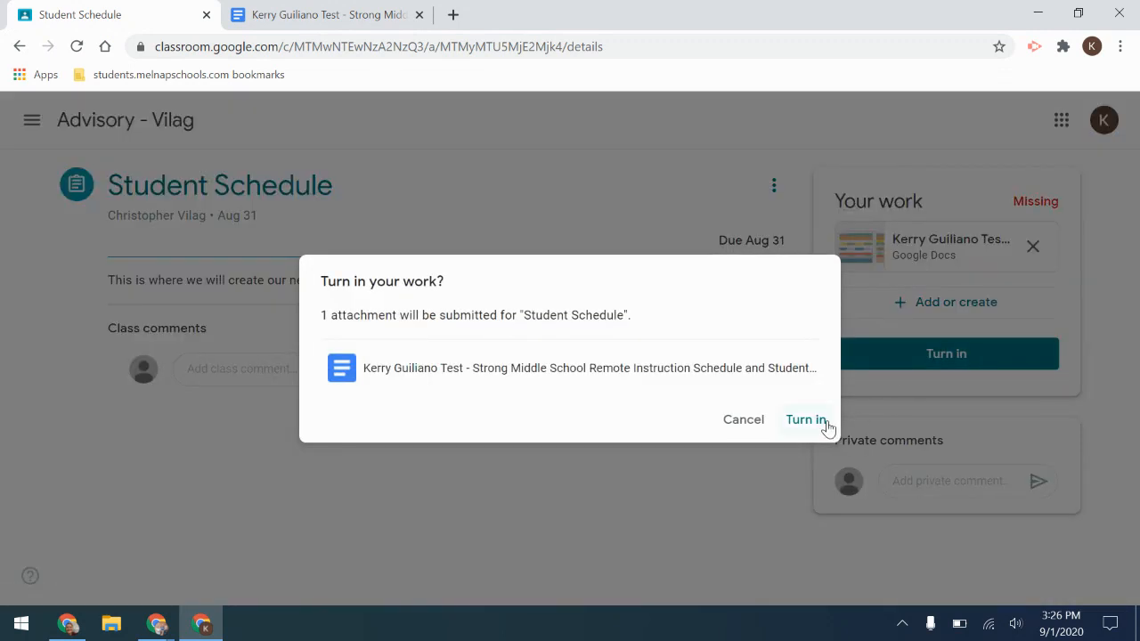
left_click(805, 420)
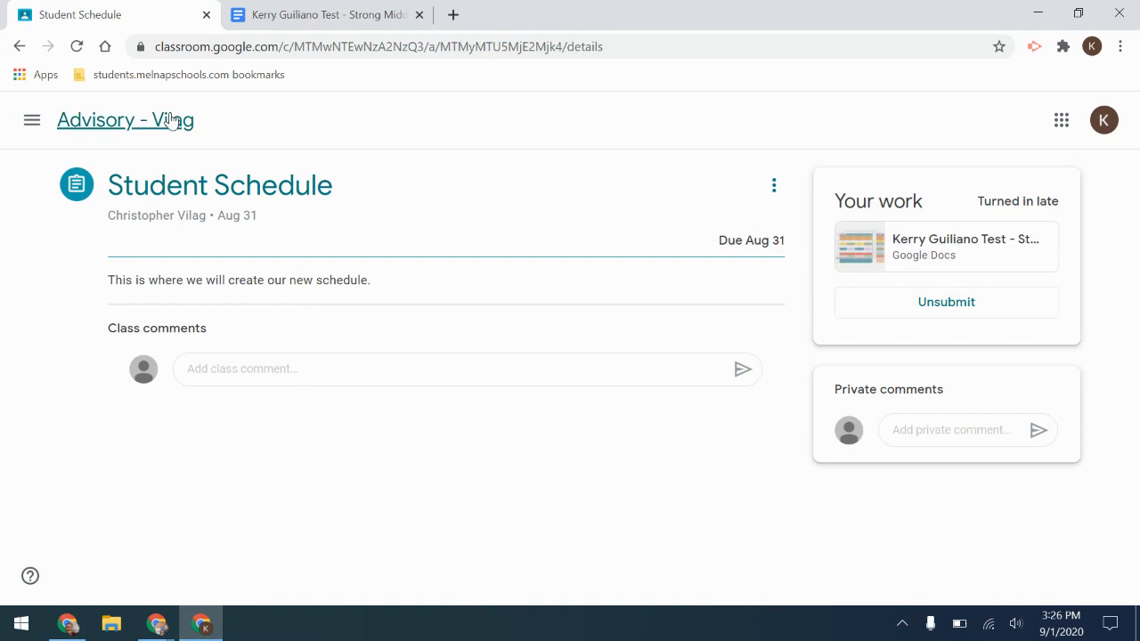
left_click(124, 121)
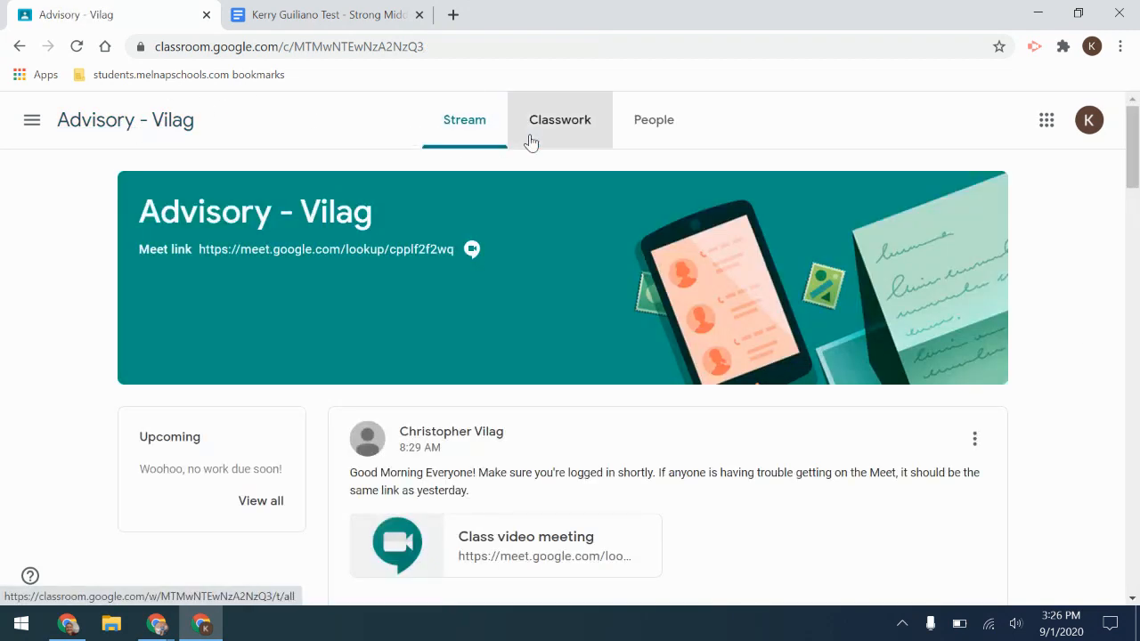
left_click(560, 119)
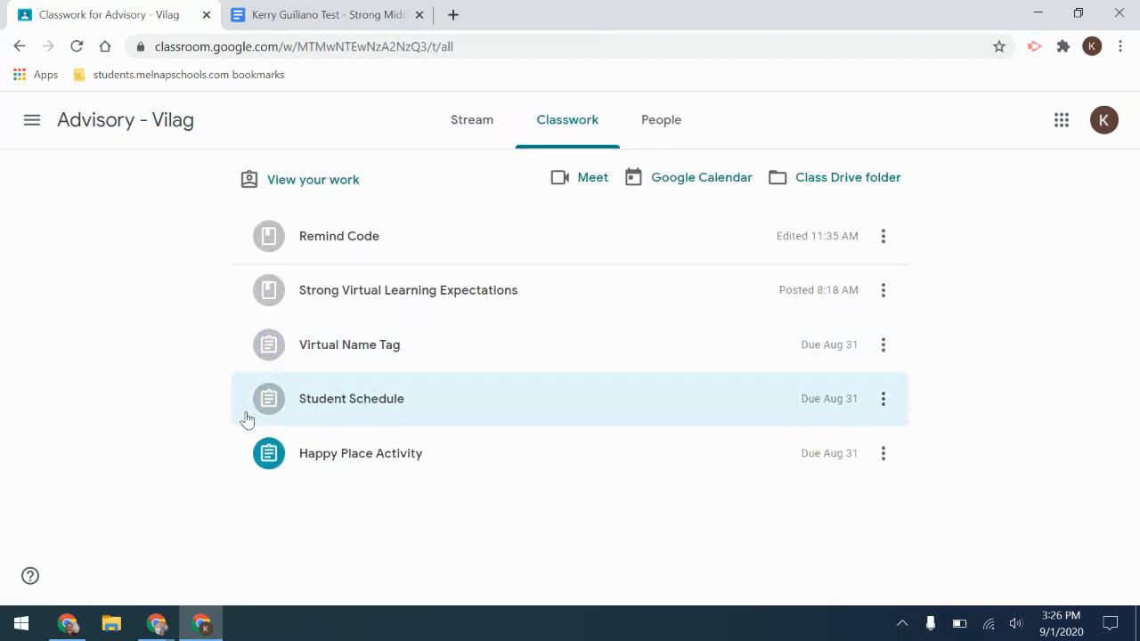
mouse_move(449, 461)
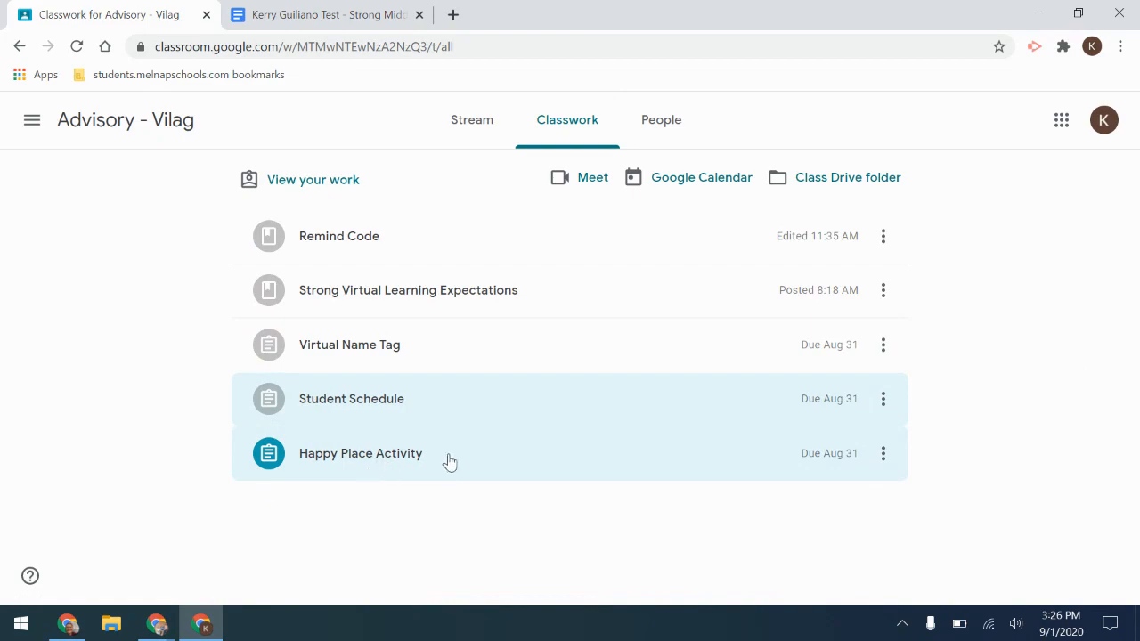